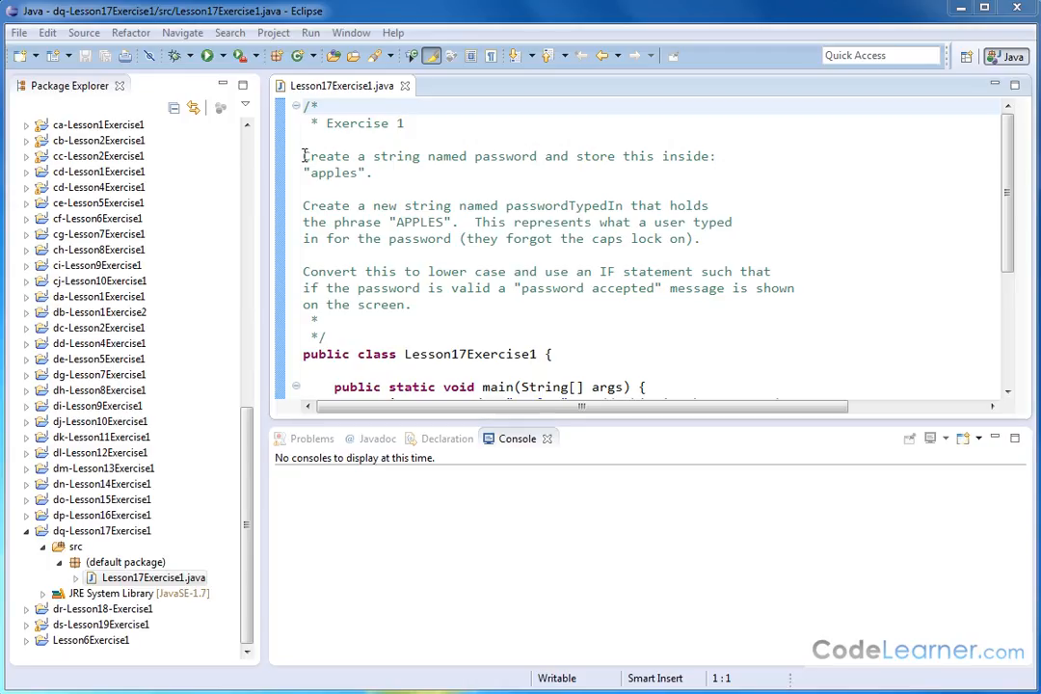
mouse_move(629, 163)
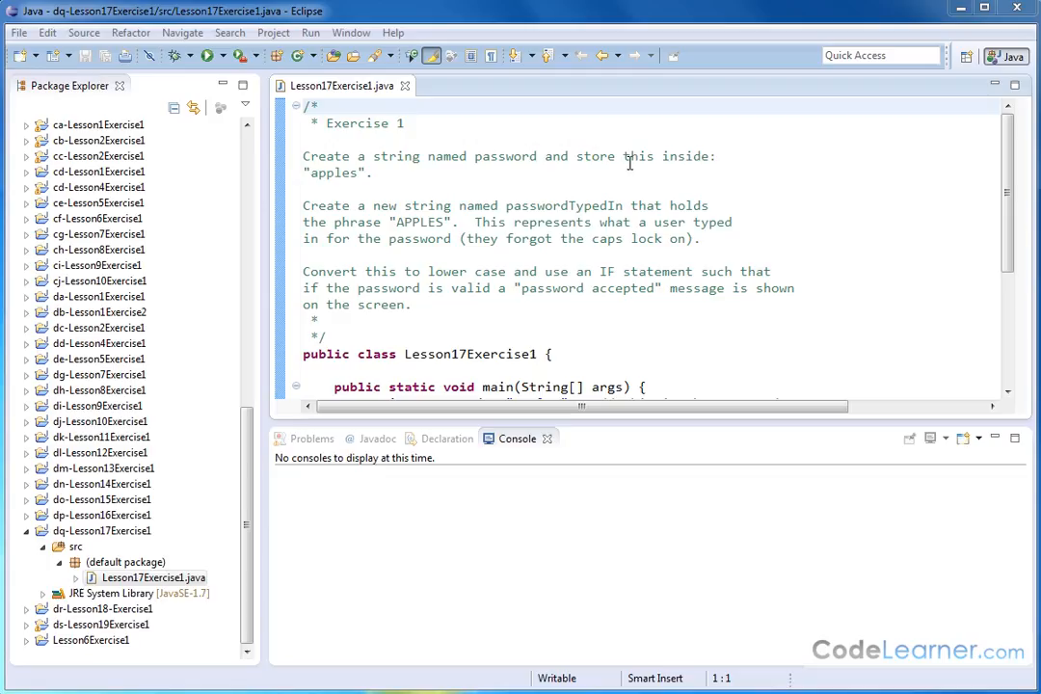
Step: Review the toLowerCase conversion and equals comparison, then run Lesson17Exercise1 to print 'The password is correct!'
double_click(330, 173)
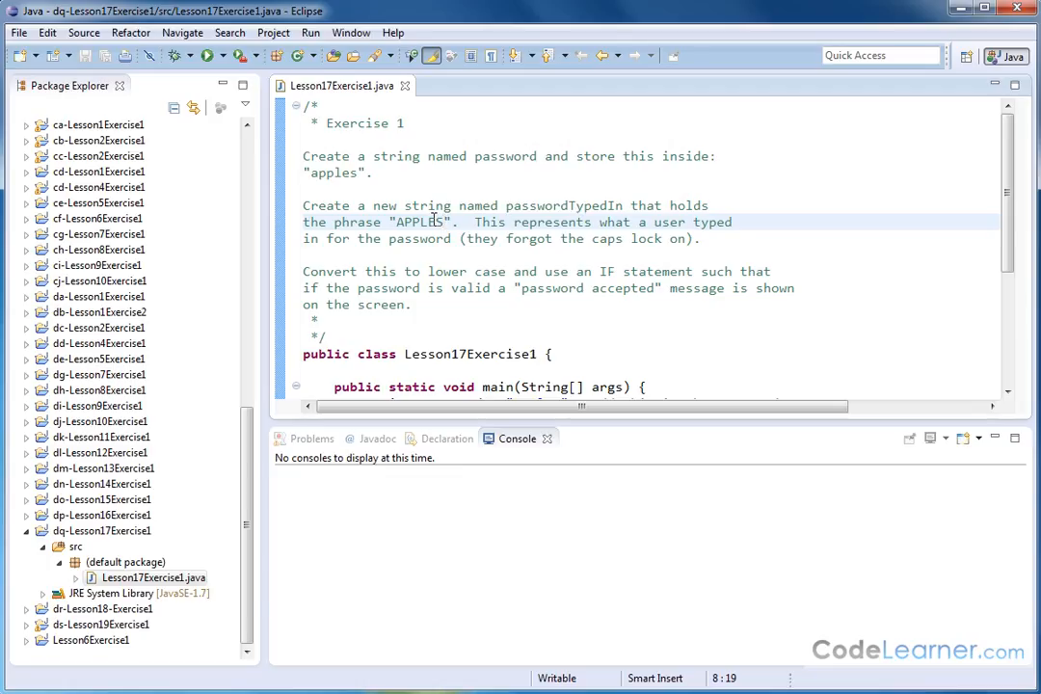
double_click(420, 222)
text(such )
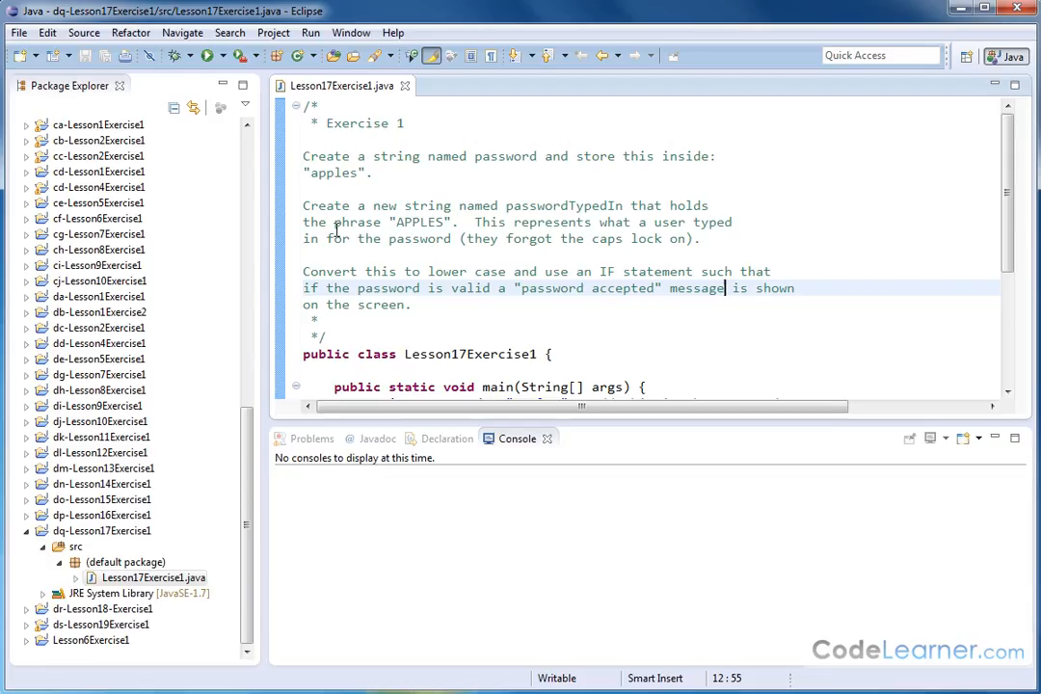
mouse_move(535, 204)
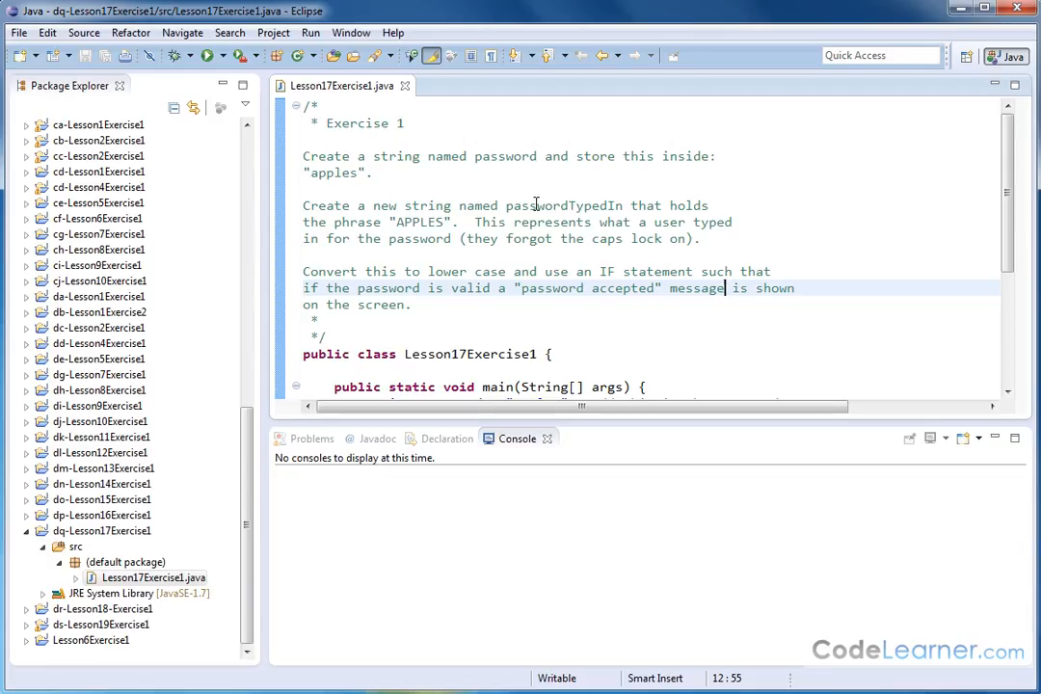
mouse_move(690, 164)
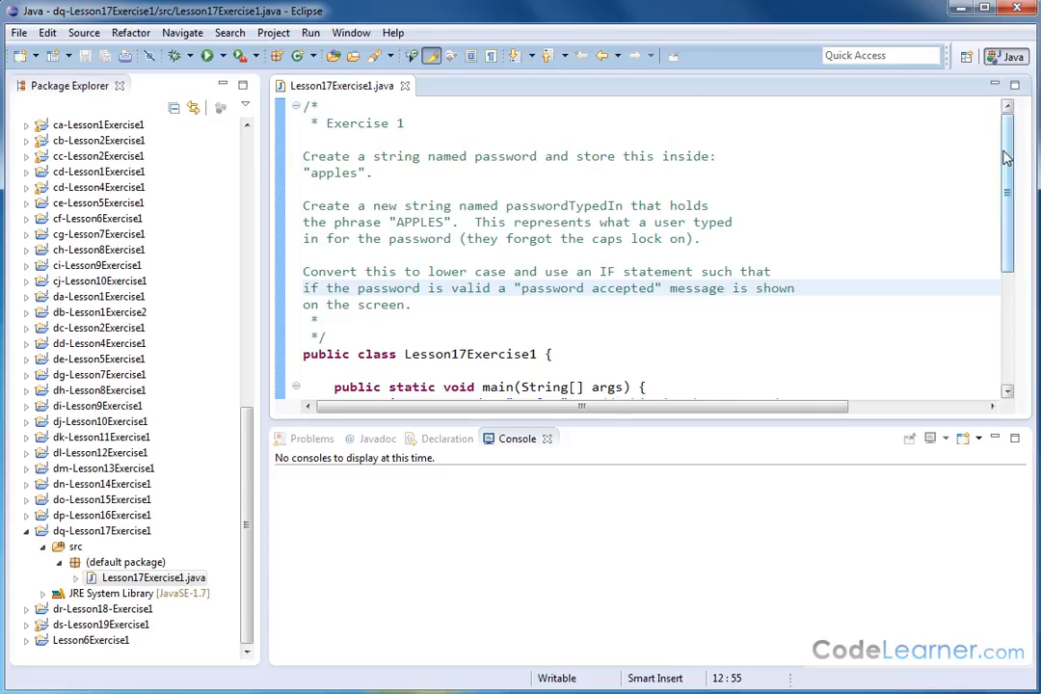
scroll(down, 3)
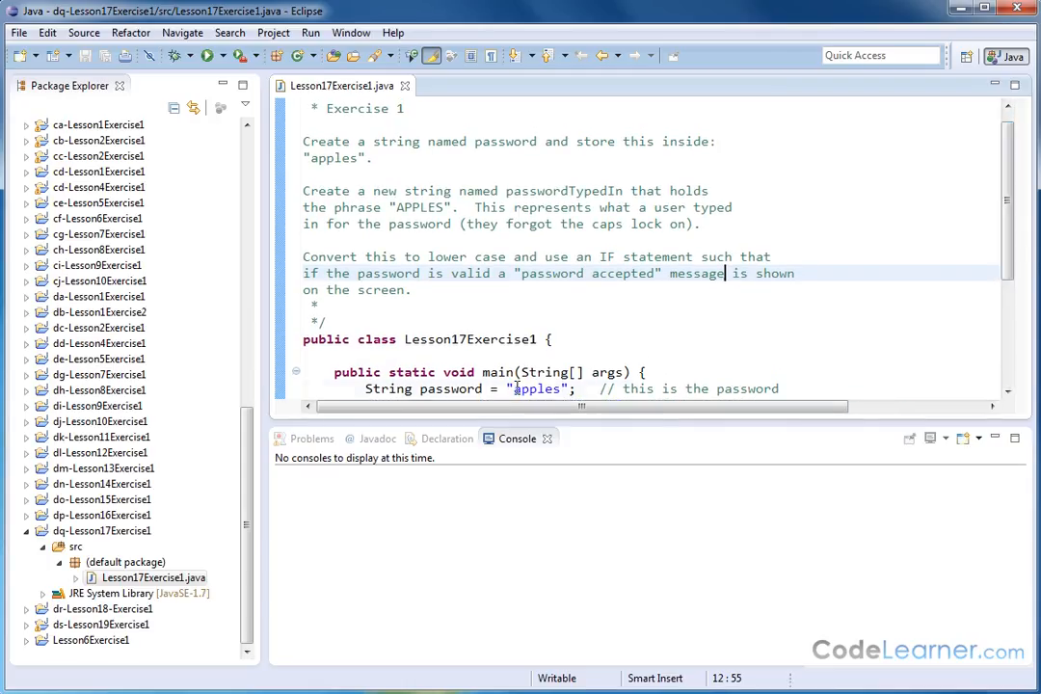
scroll(down, 3)
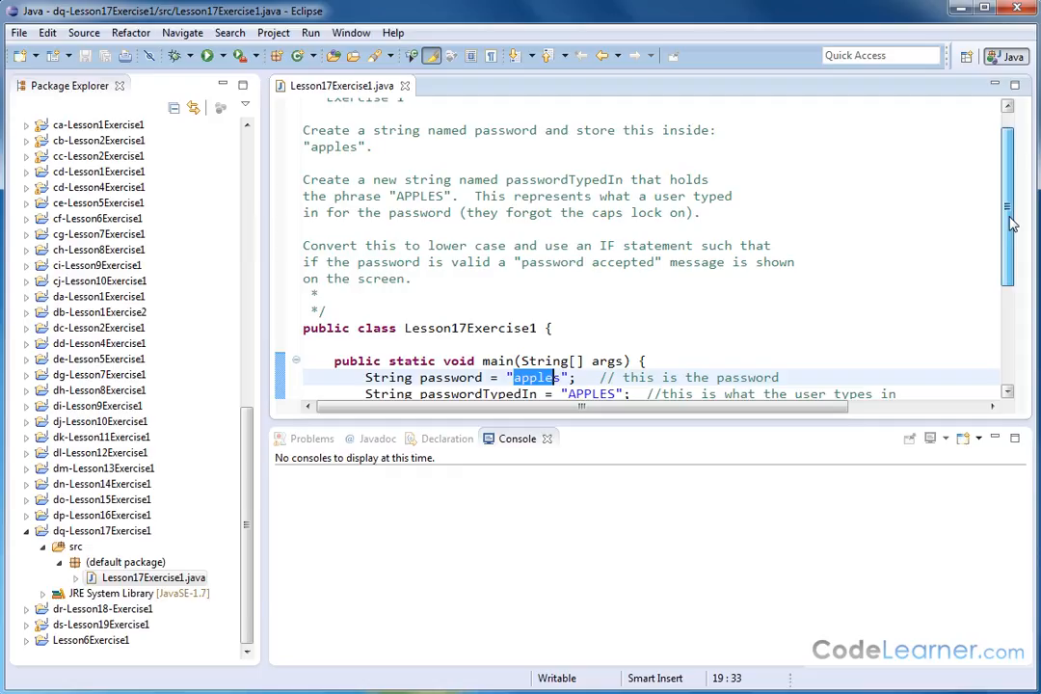
scroll(down, 3)
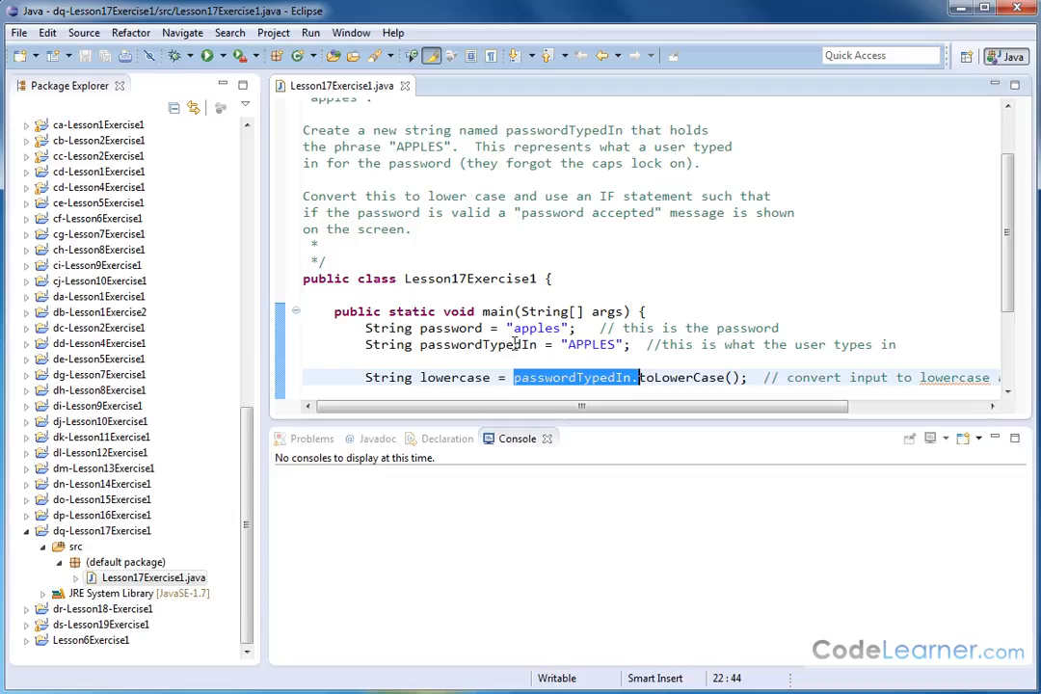
click(638, 377)
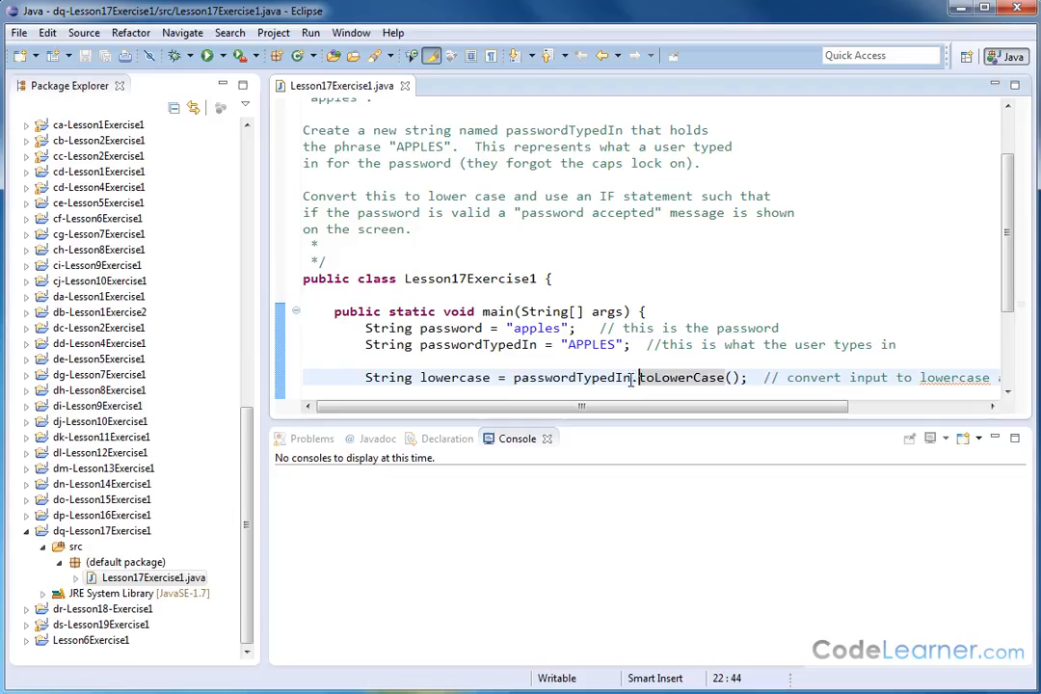
double_click(665, 377)
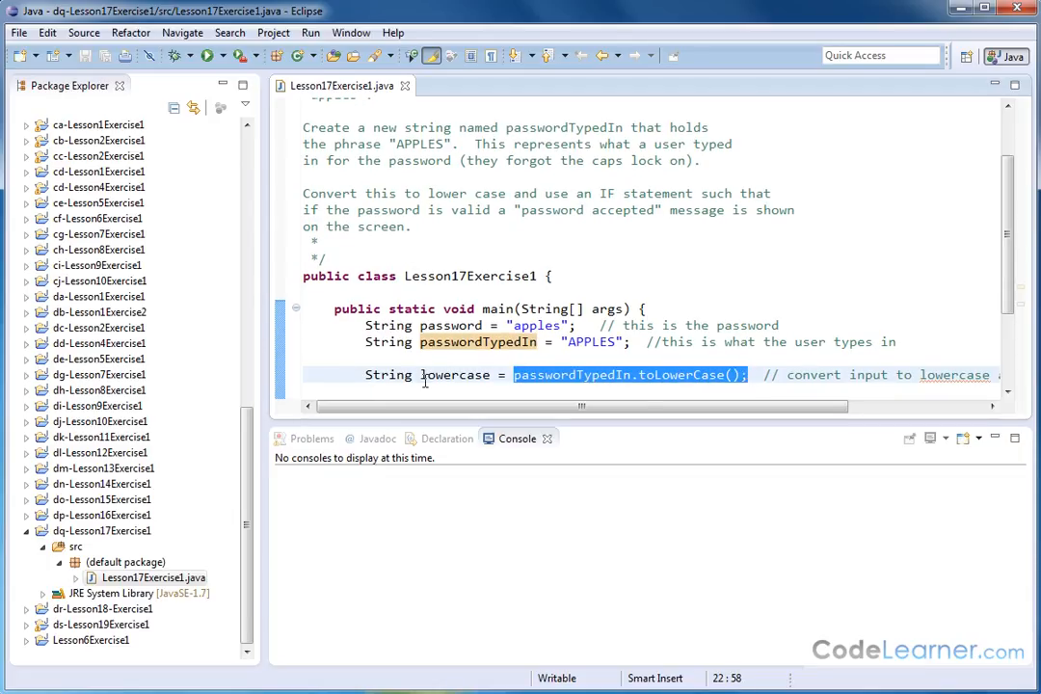
mouse_move(453, 374)
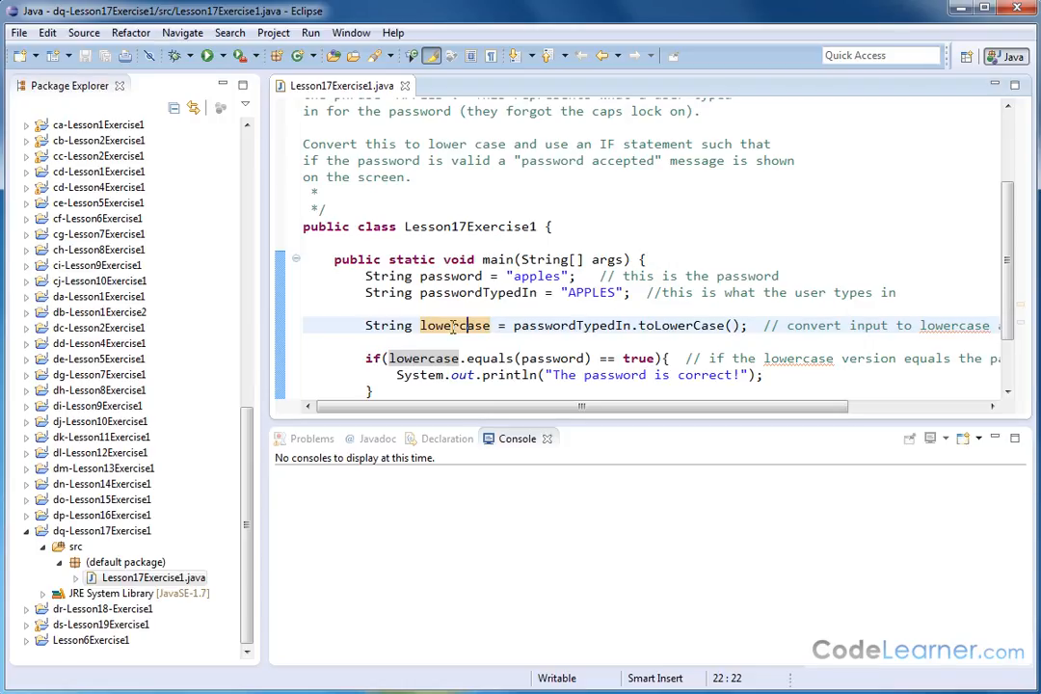
double_click(454, 325)
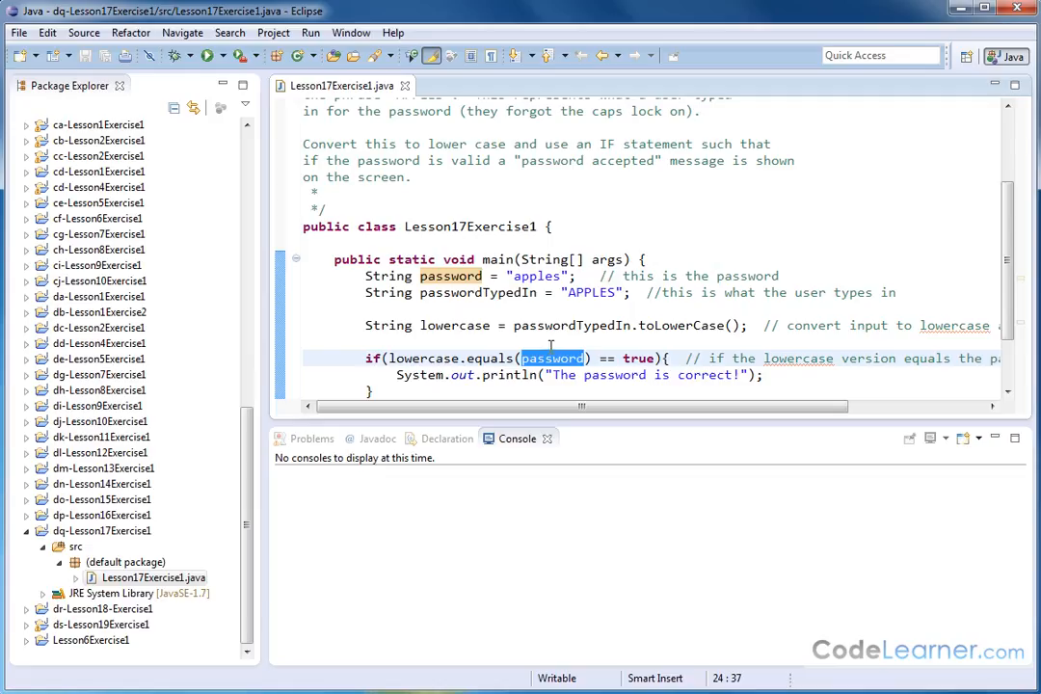
mouse_move(501, 337)
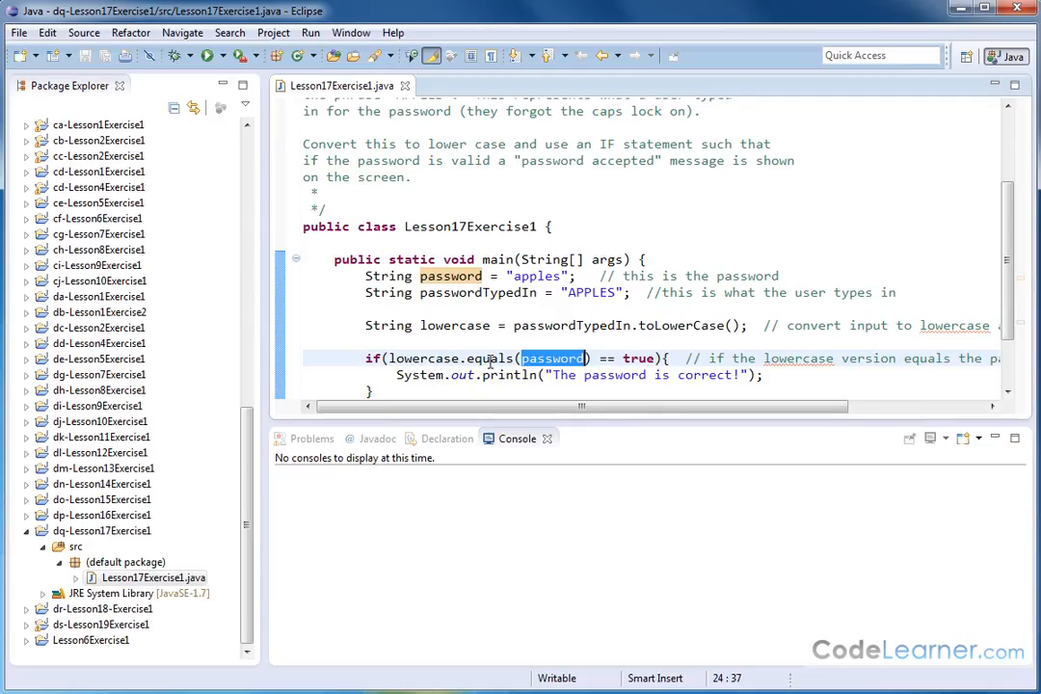
mouse_move(492, 357)
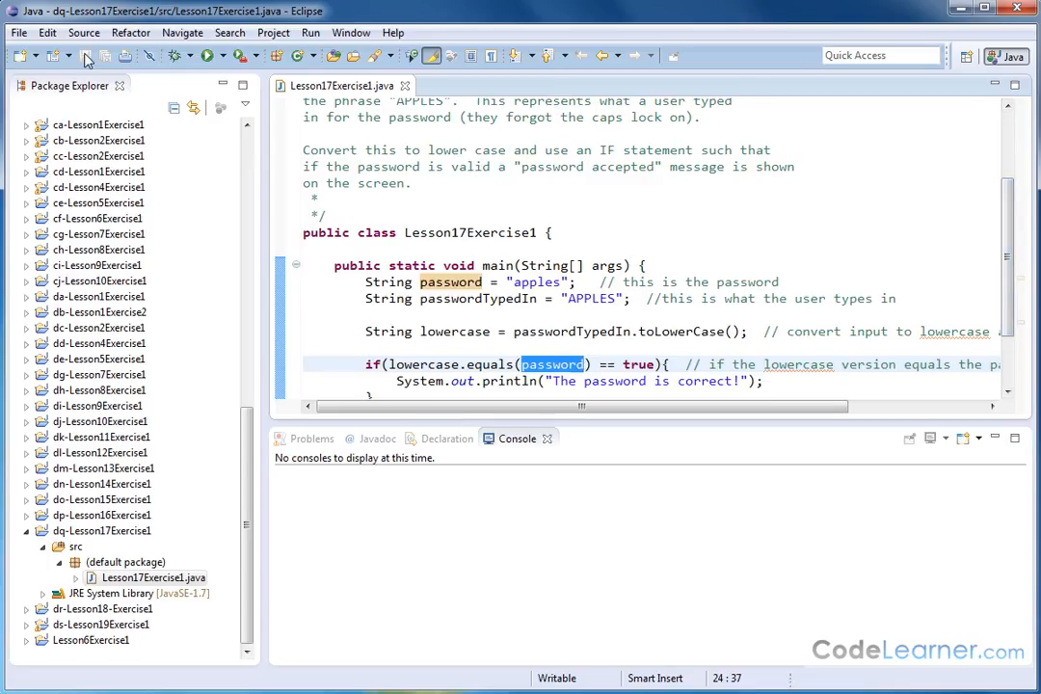
click(206, 55)
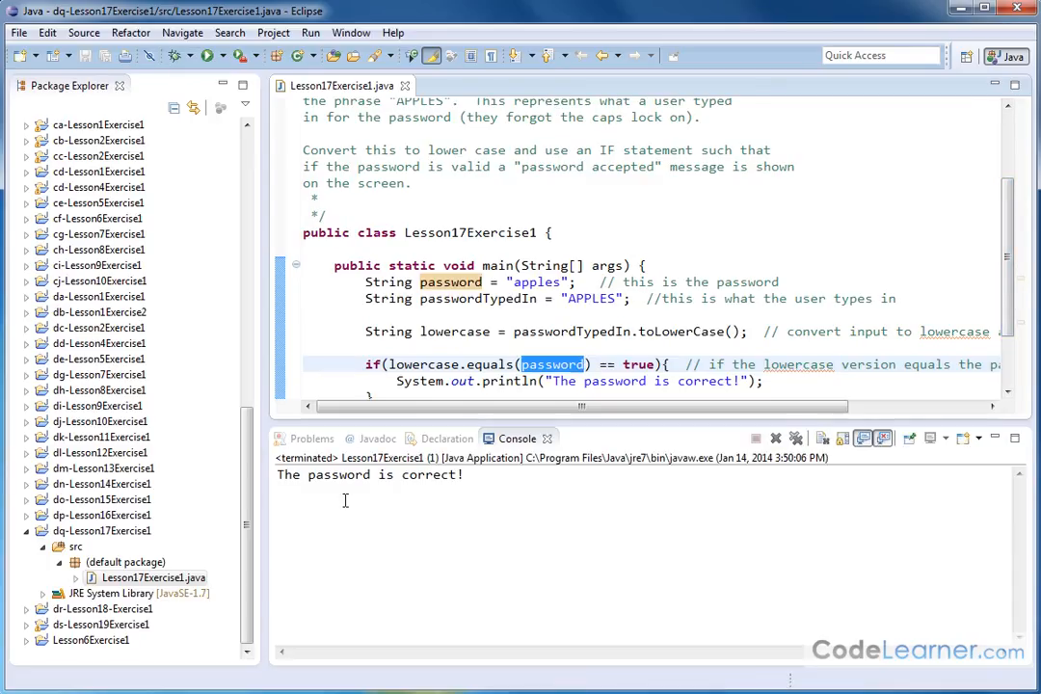
mouse_move(440, 564)
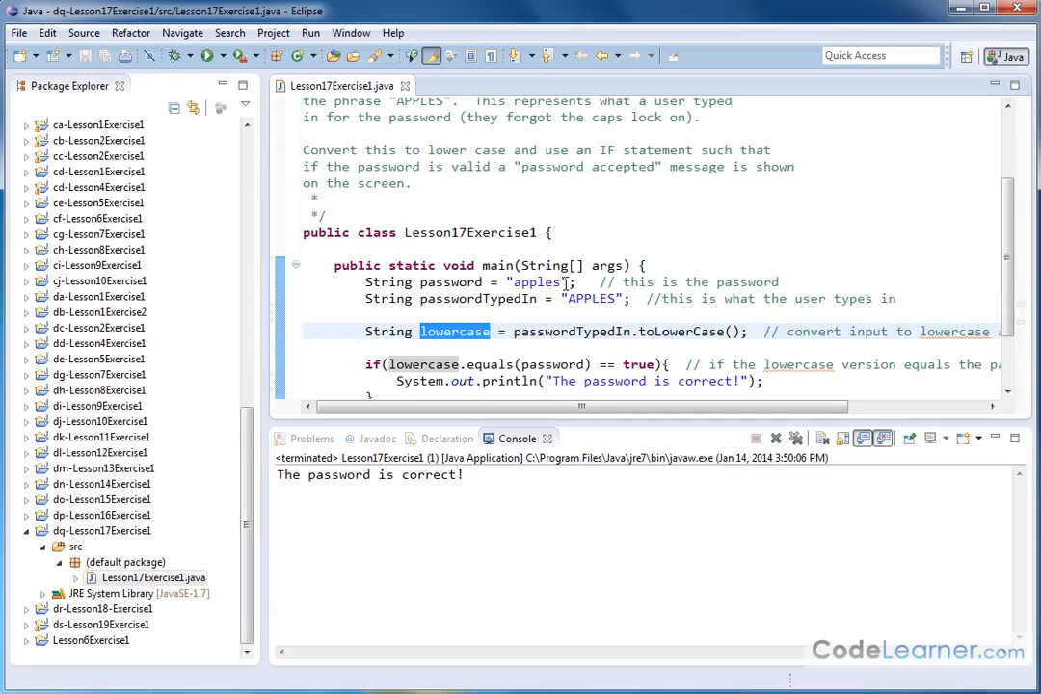
Step: Append 'z' to make the stored password 'applesz' and highlight the equals comparison
text(z)
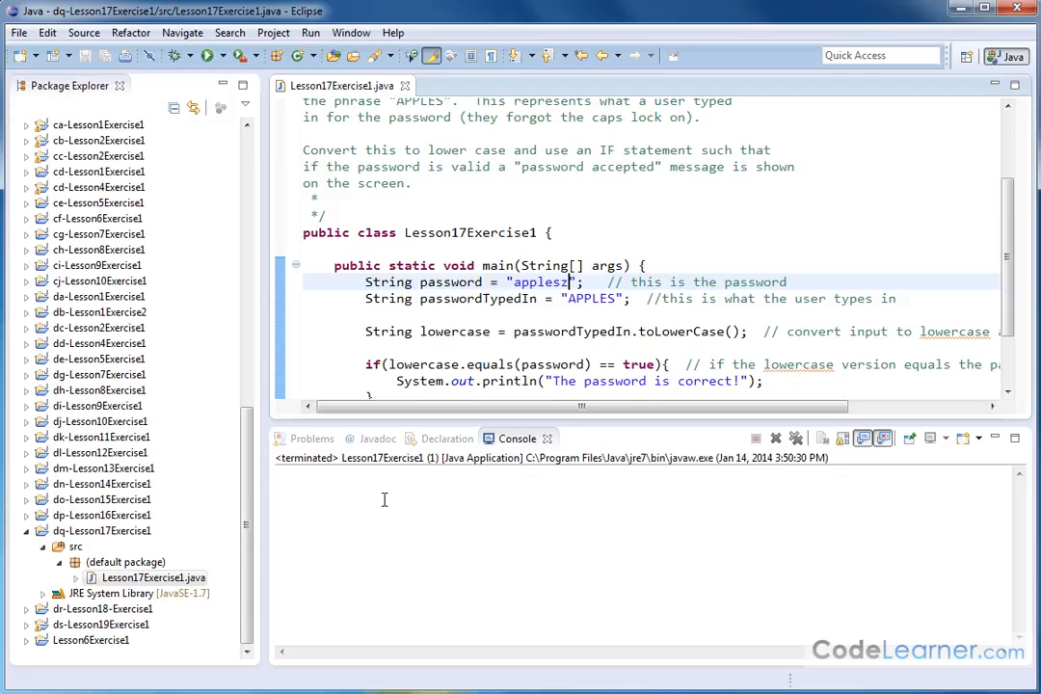
double_click(592, 298)
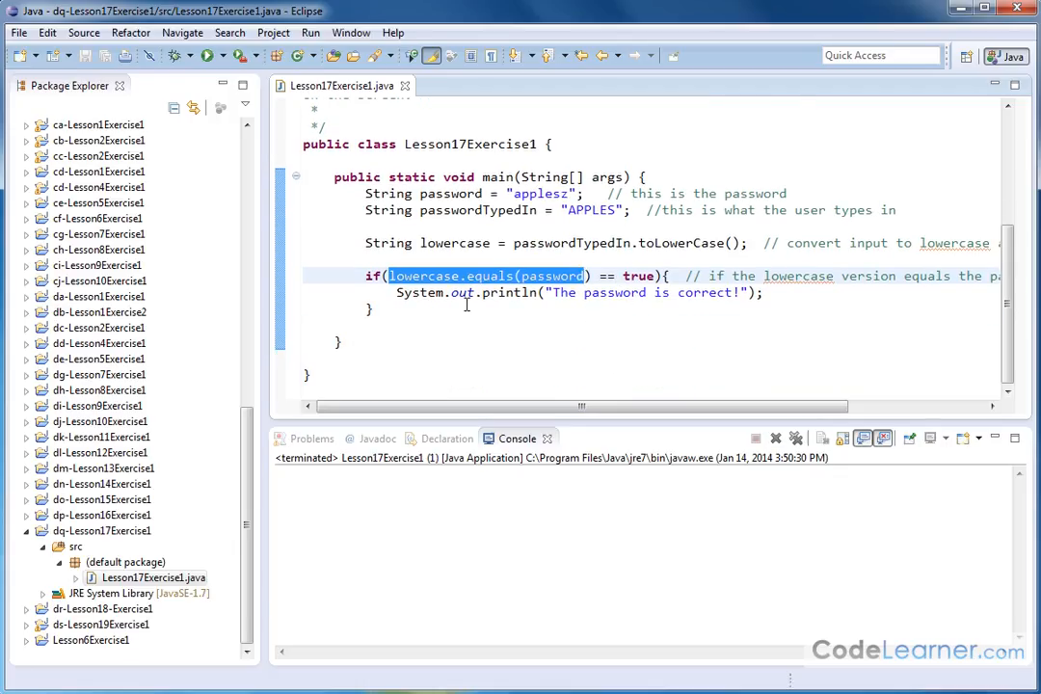
Step: Start editing the stored 'applesz' string to restore it to 'apples'
click(569, 193)
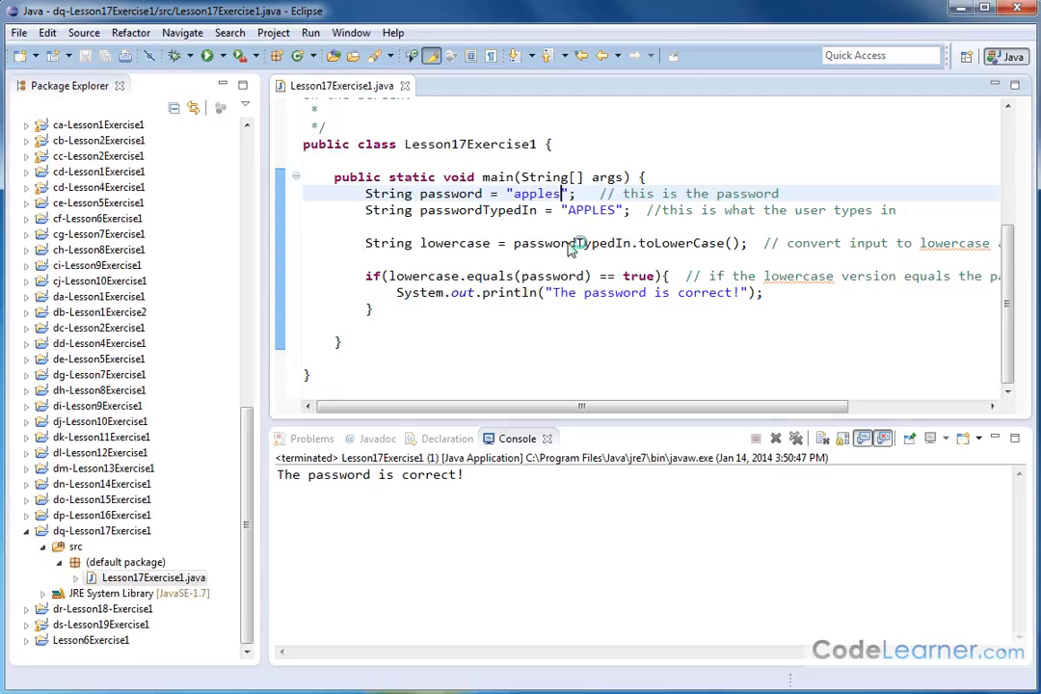
mouse_move(590, 347)
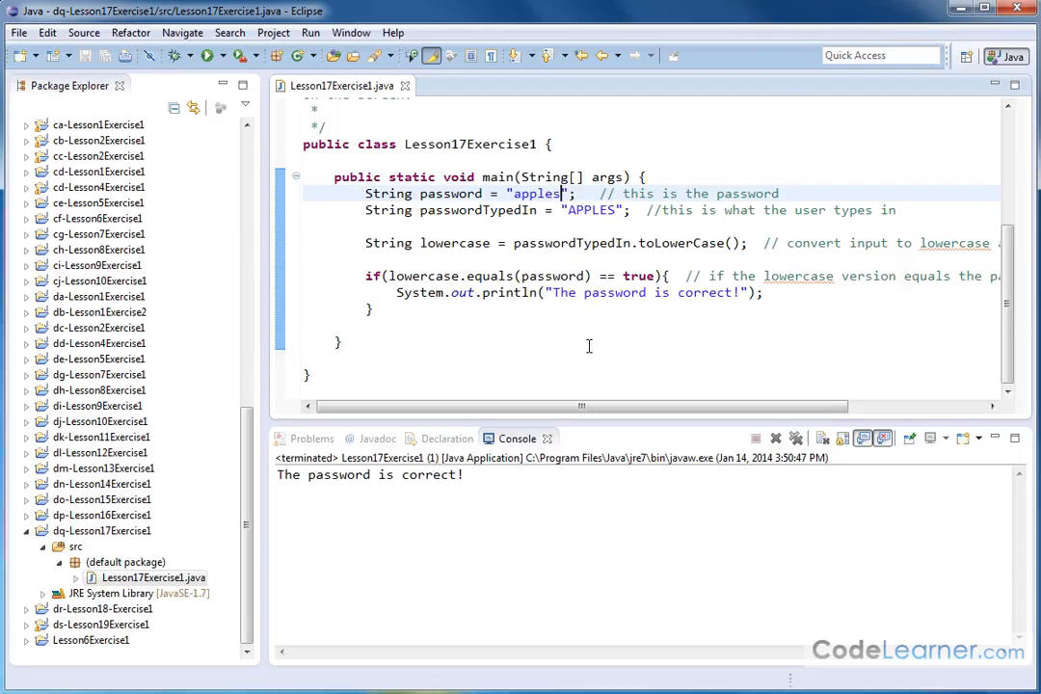
mouse_move(622, 242)
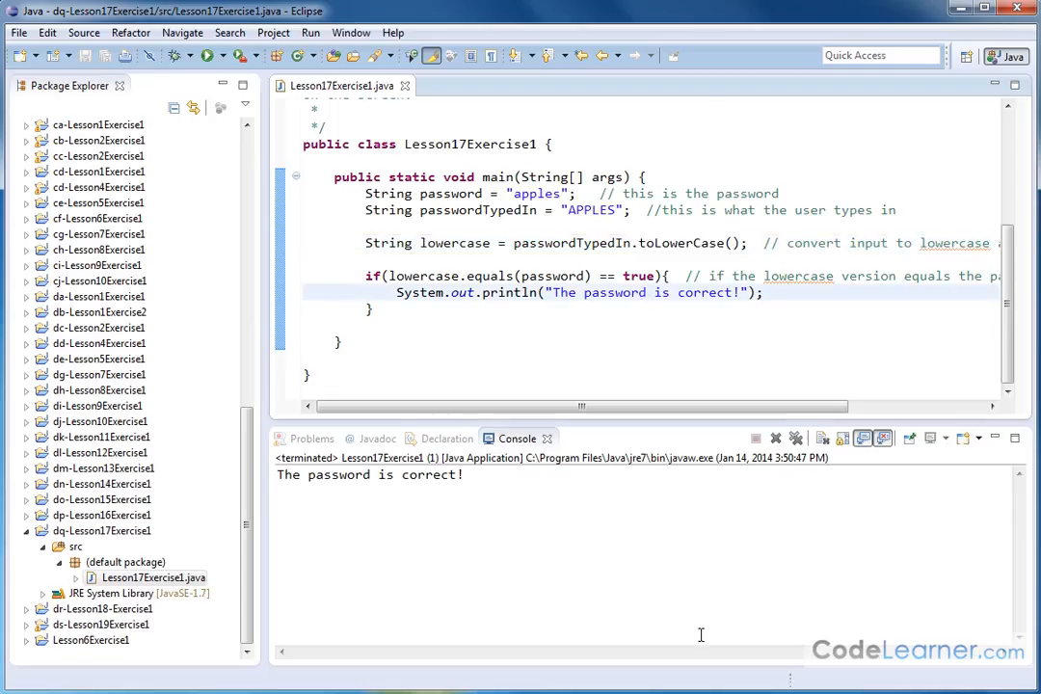
mouse_move(718, 685)
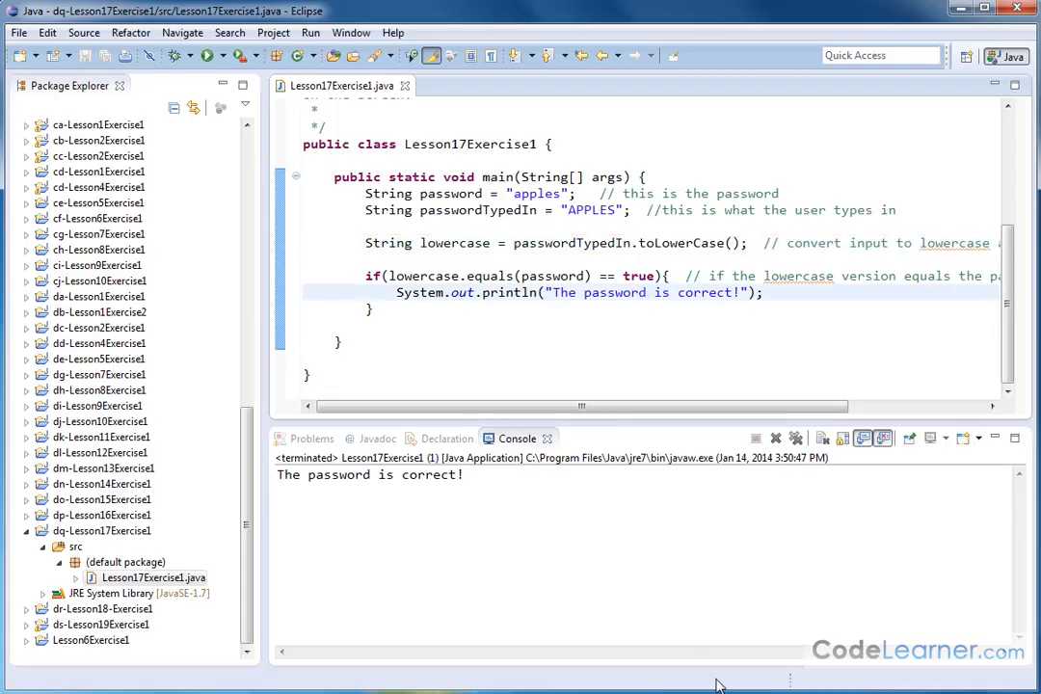